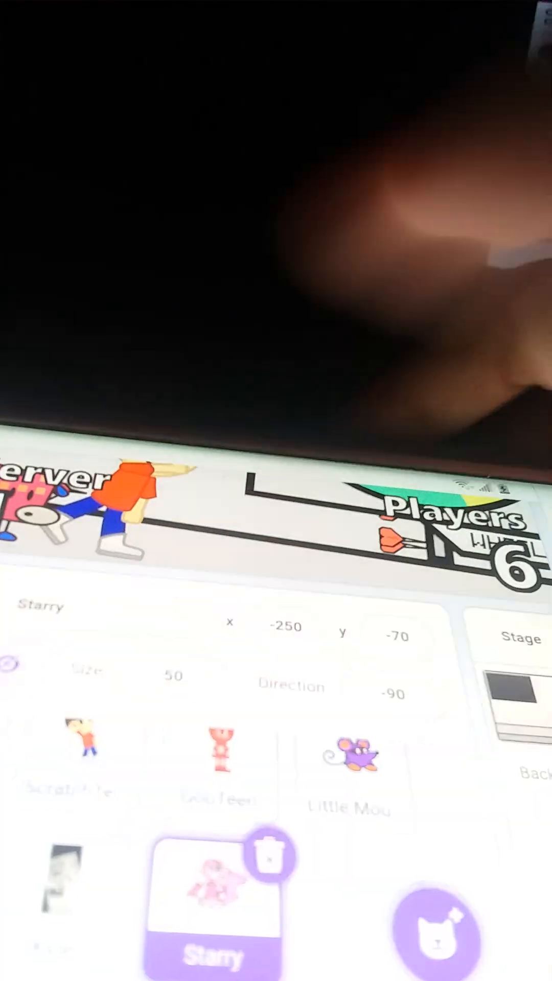
Select the Kyle sprite in the sprite list to work on it.
left_click(59, 876)
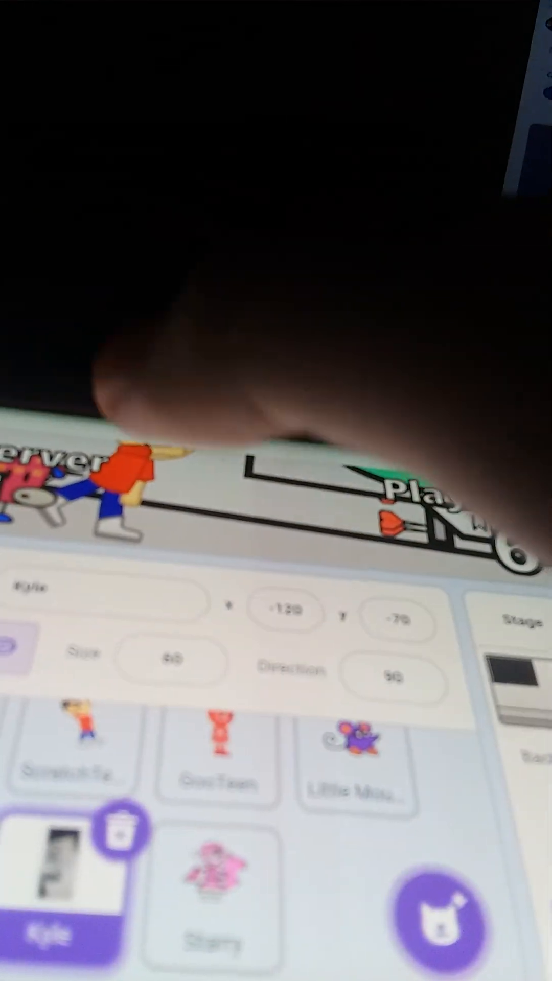